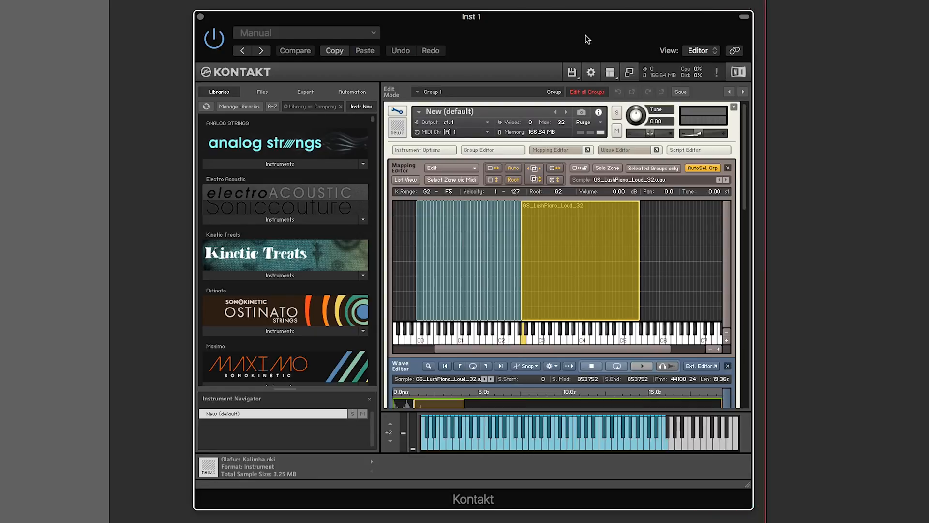
mouse_move(604, 242)
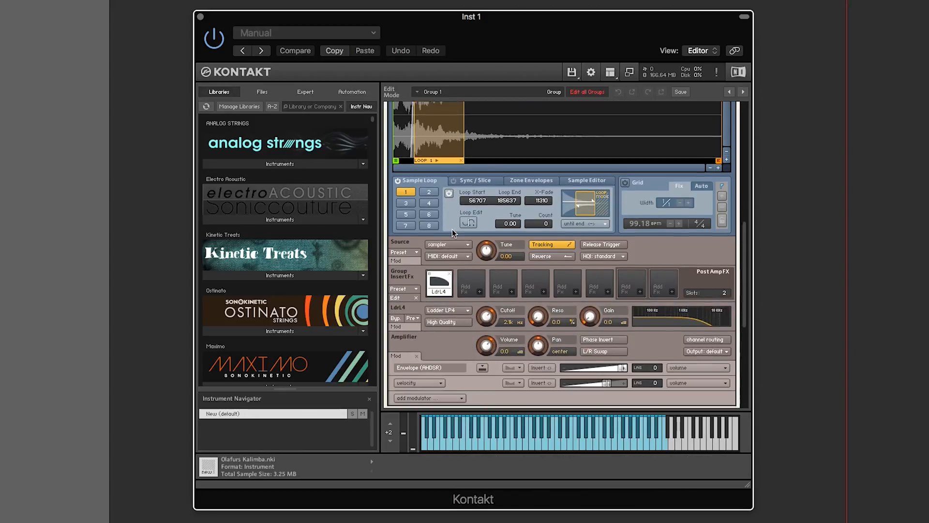
- Drag the loud zones' lower edge up so a checked zone spans velocities 64–127
scroll("down", 3)
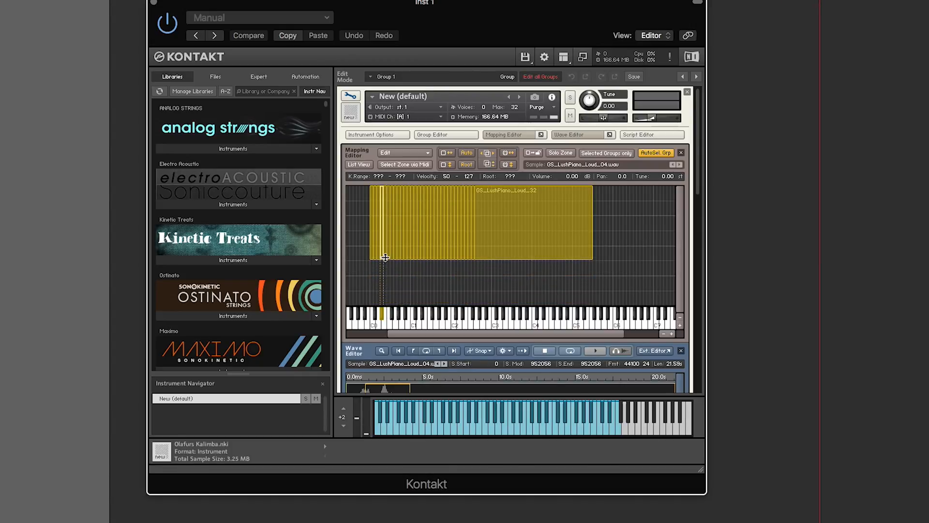
left_click_drag(385, 258, 385, 243)
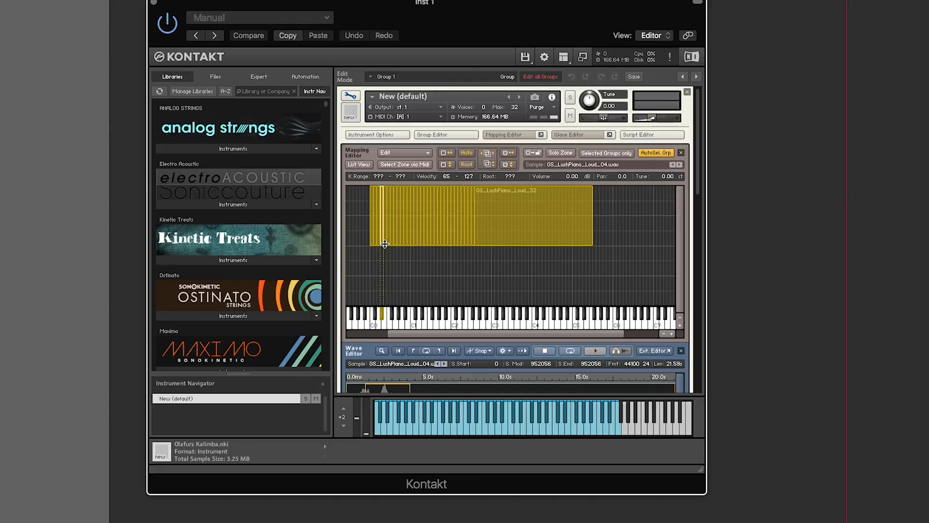
left_click_drag(384, 243, 384, 248)
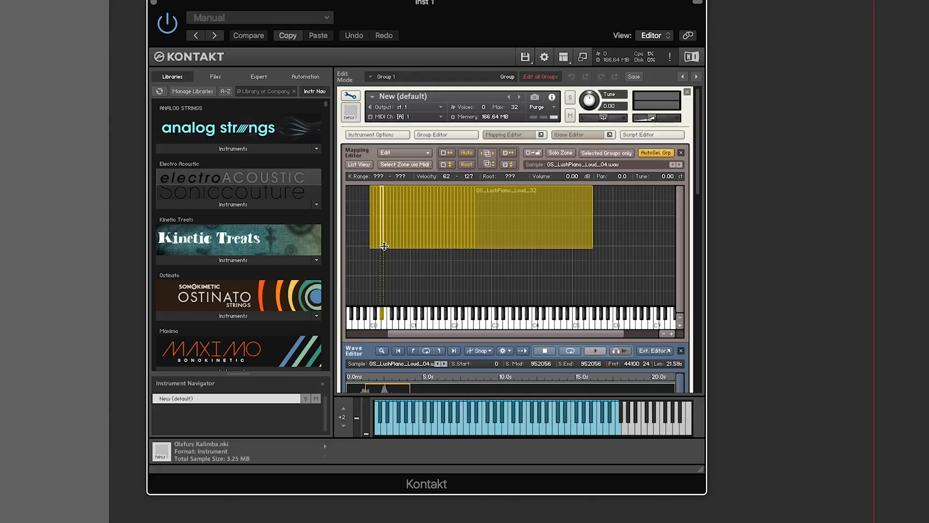
left_click_drag(384, 246, 384, 242)
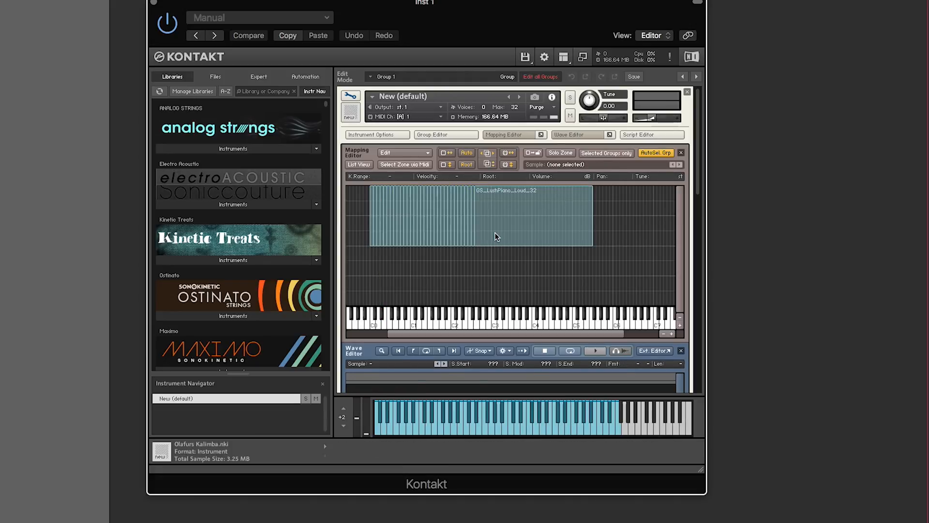
left_click(533, 215)
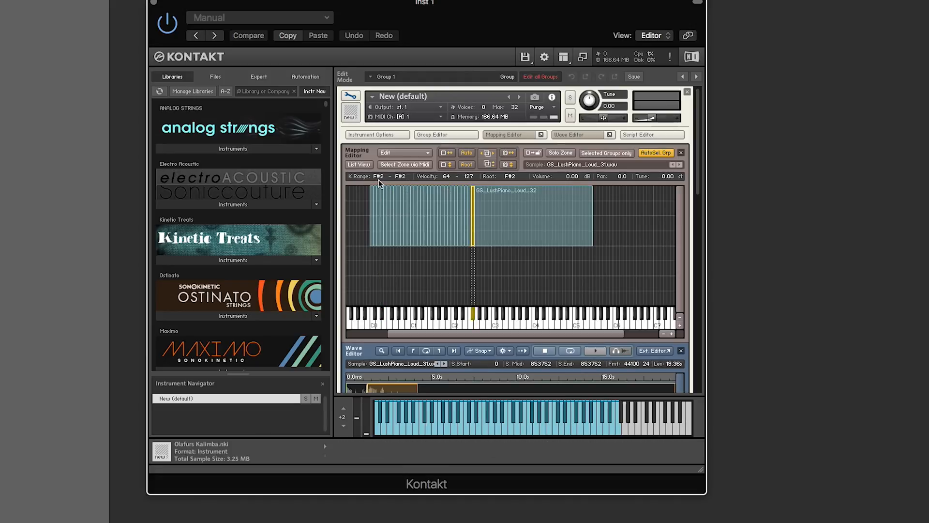
mouse_move(449, 176)
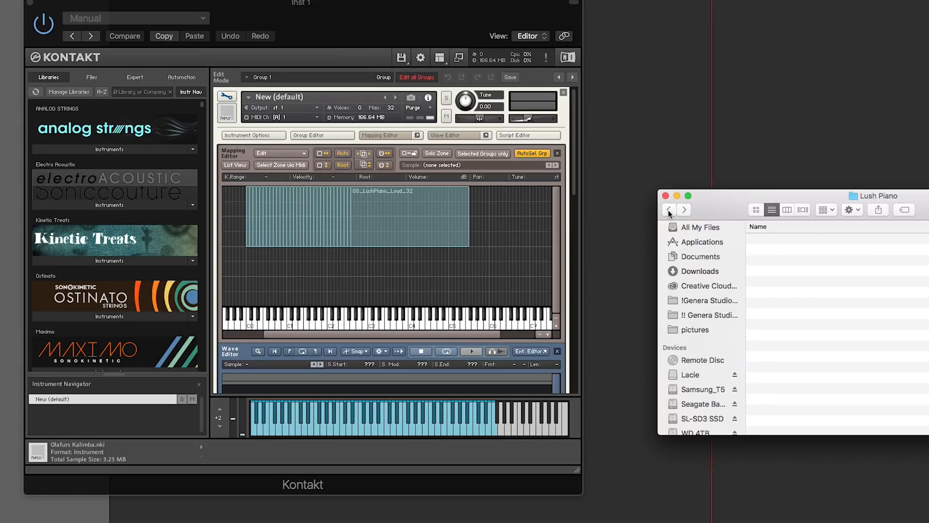
- Return to the Lush Piano folder in Finder to reach the soft samples
left_click(668, 209)
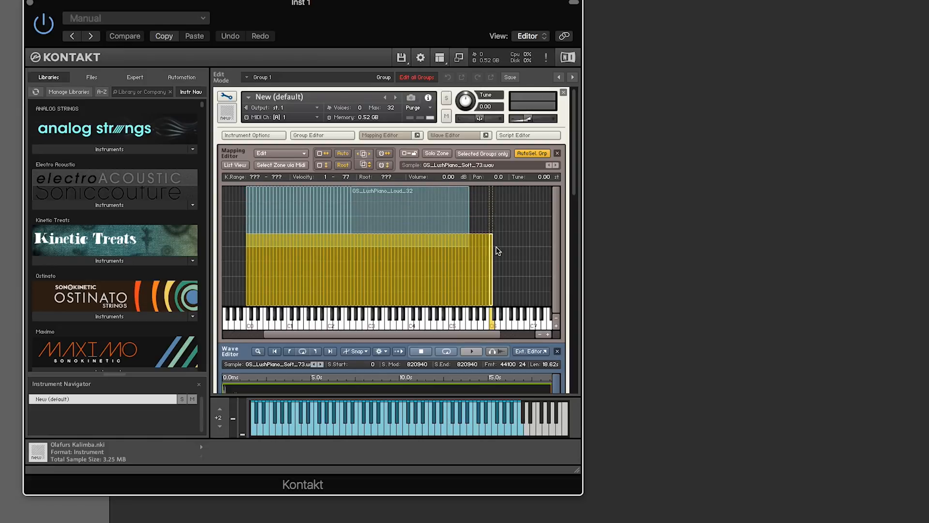
mouse_move(572, 361)
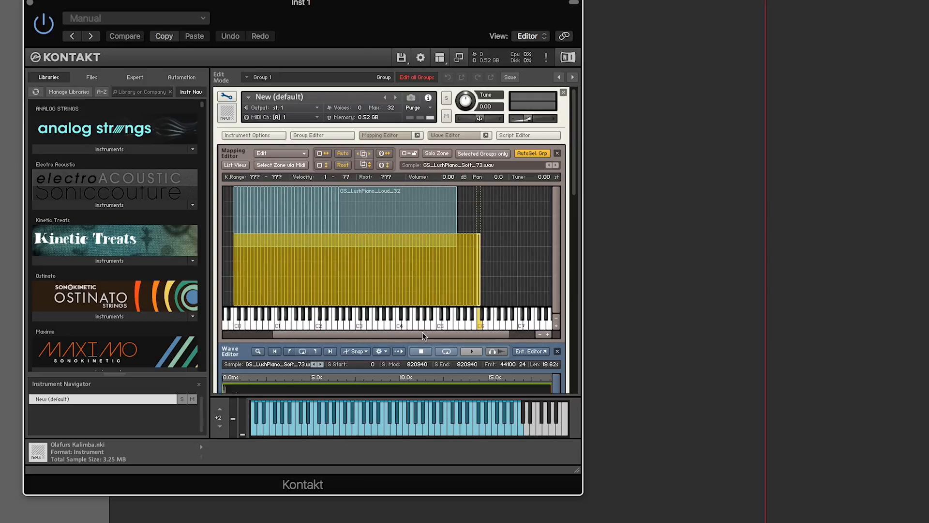
- Lower the soft zones' top velocity edge to meet the loud layer's floor
left_click_drag(480, 237, 479, 248)
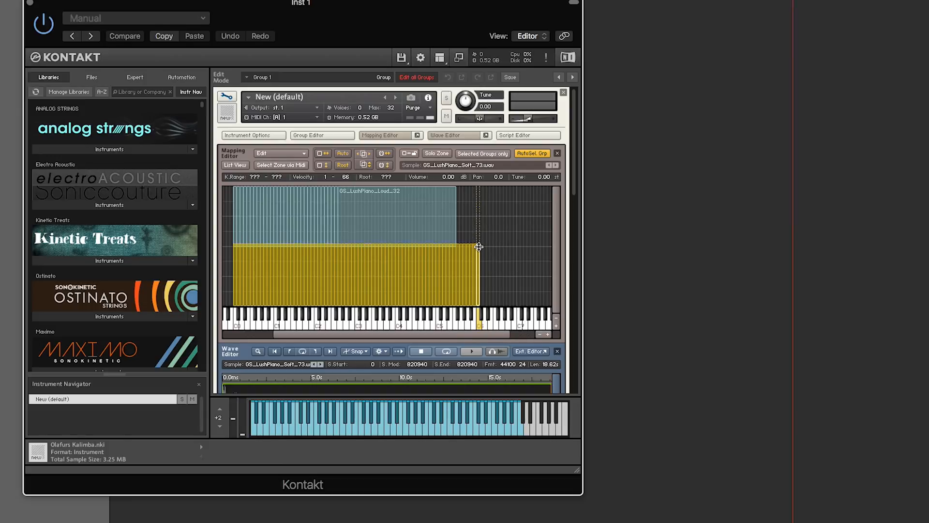
left_click_drag(478, 246, 480, 249)
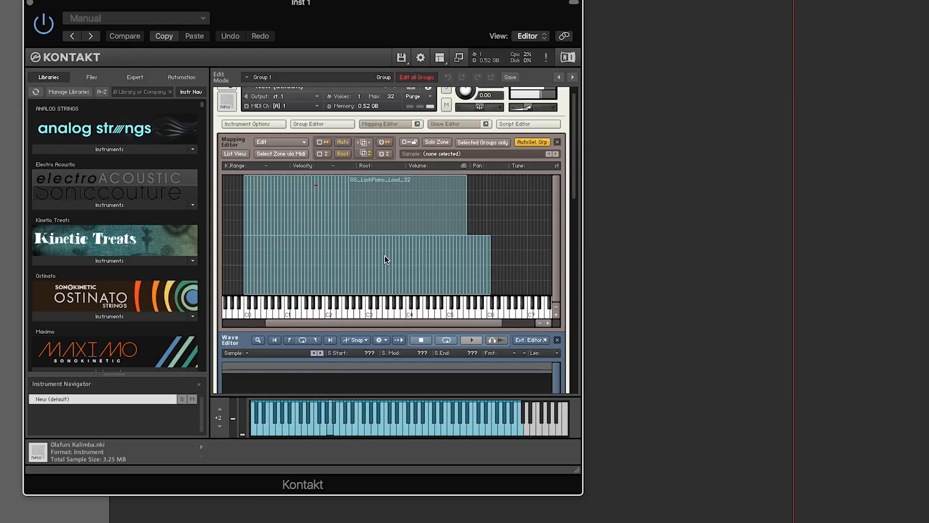
- Set the Amplifier's velocity modulation intensity to about 37%
left_click(316, 255)
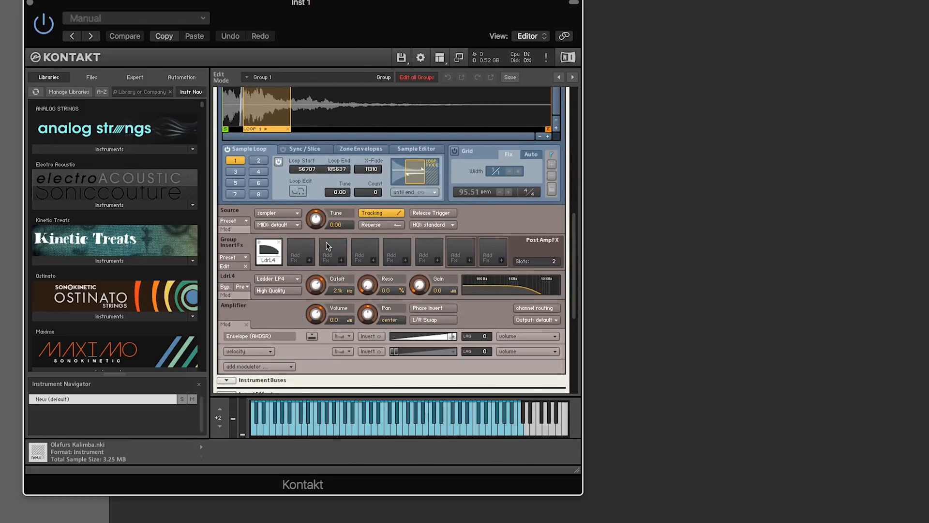
scroll("down", 3)
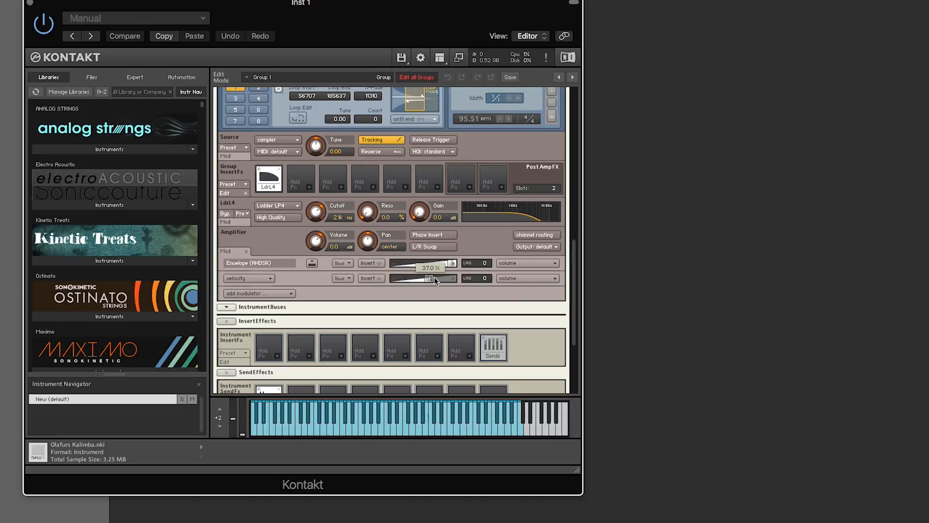
left_click_drag(428, 279, 442, 279)
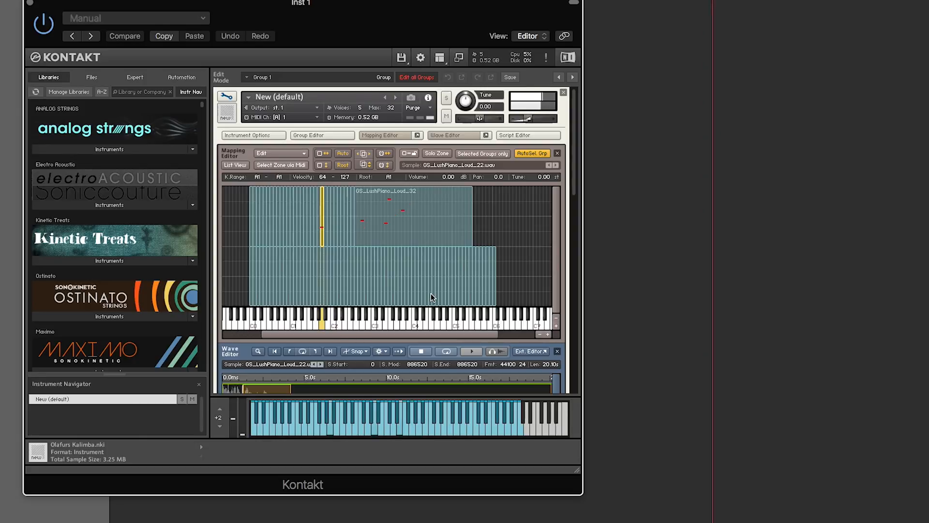
- Select the loud 64–127 zone and raise its tuning to about 6.77 semitones
left_click(412, 216)
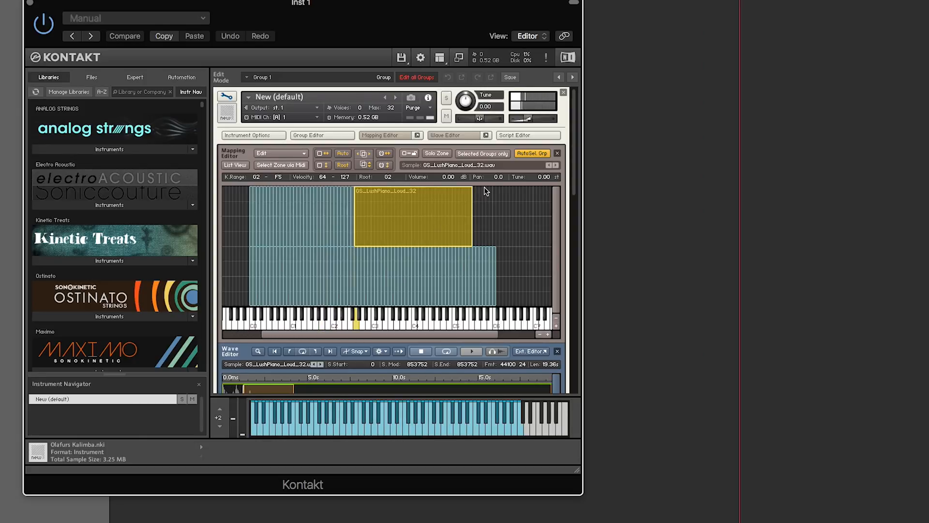
mouse_move(547, 179)
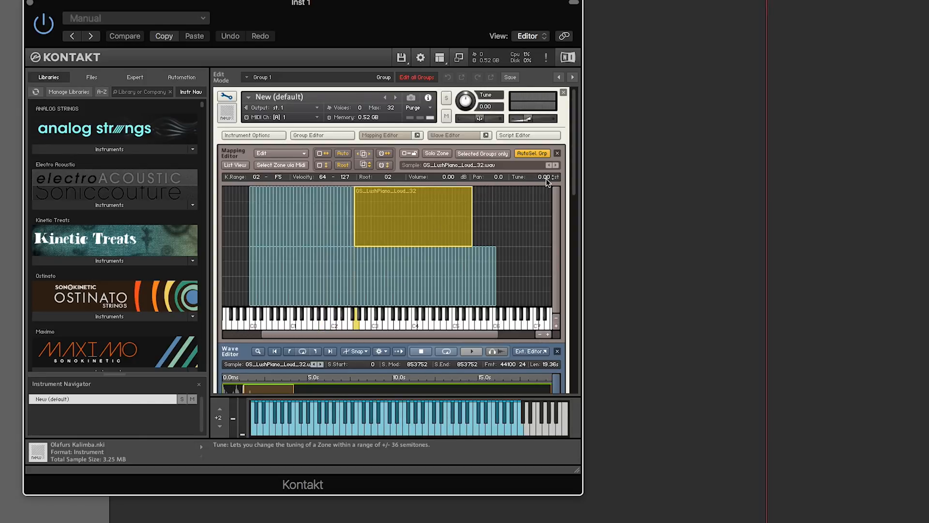
left_click_drag(546, 177, 545, 160)
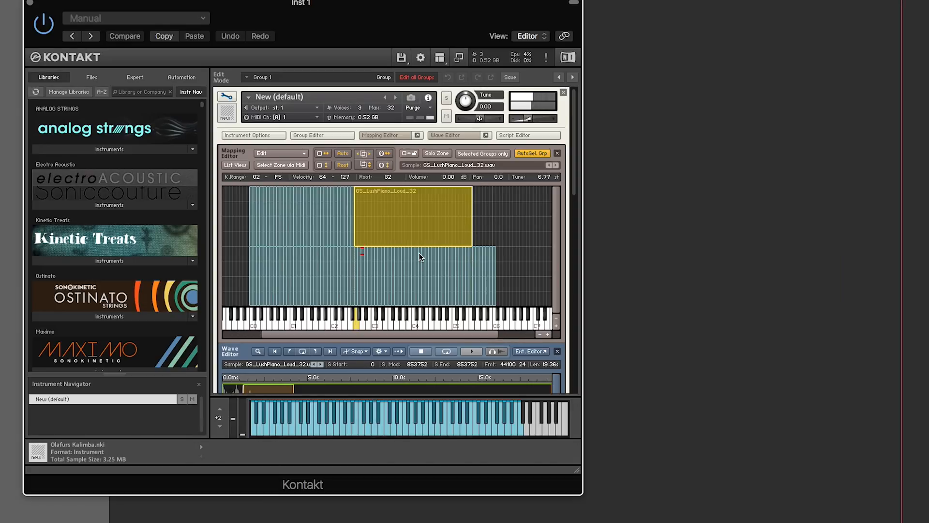
mouse_move(432, 236)
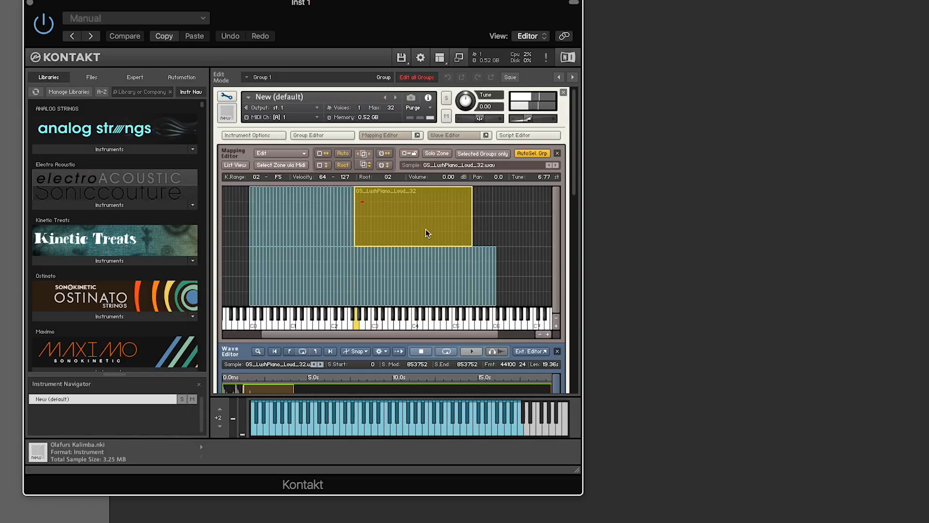
mouse_move(404, 222)
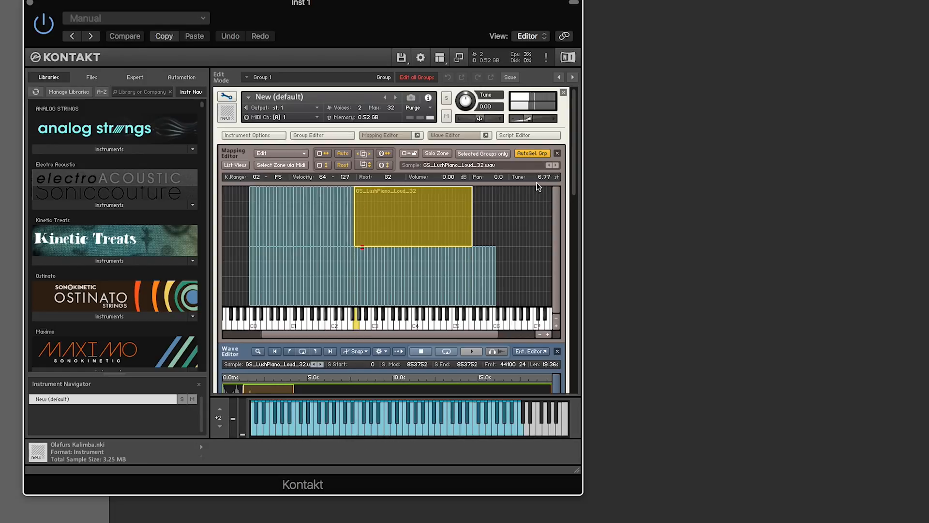
mouse_move(539, 176)
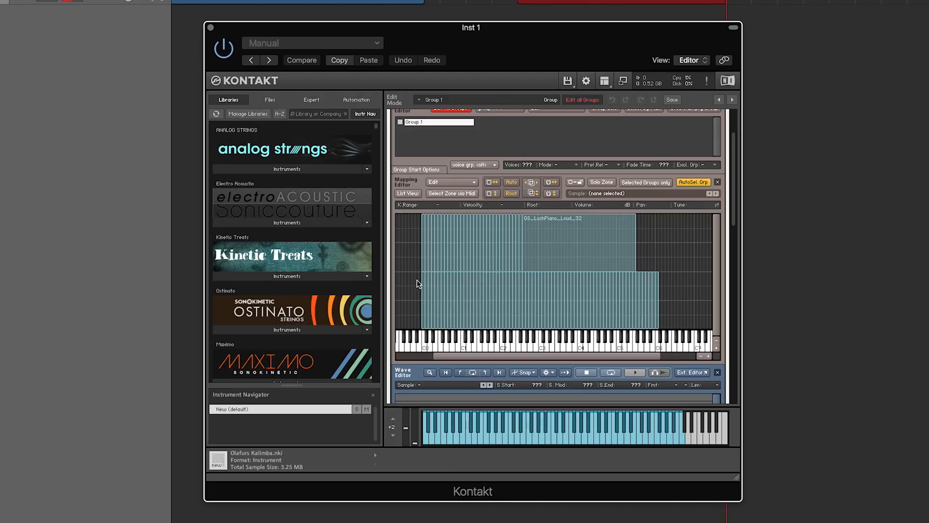
mouse_move(426, 229)
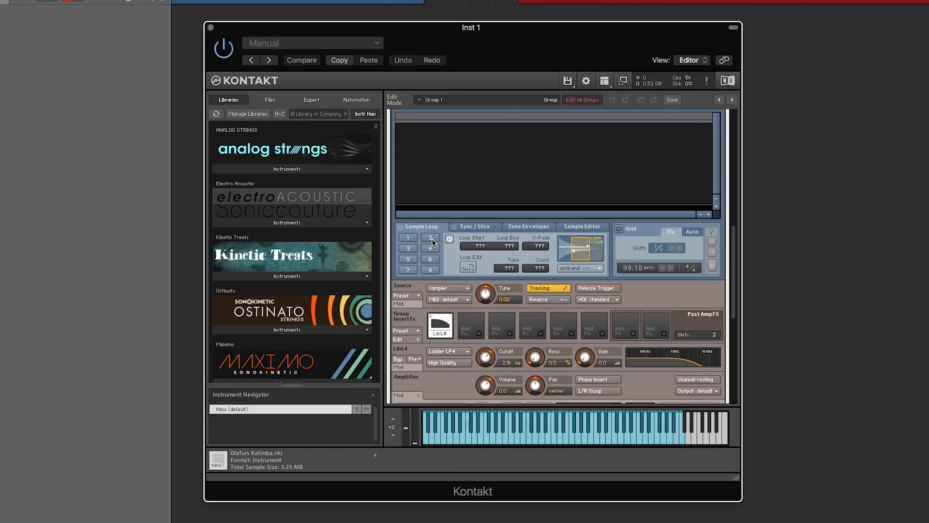
- Add a velocity modulator to the Ldr LP4 cutoff and lower cutoff to 199 Hz
scroll("down", 3)
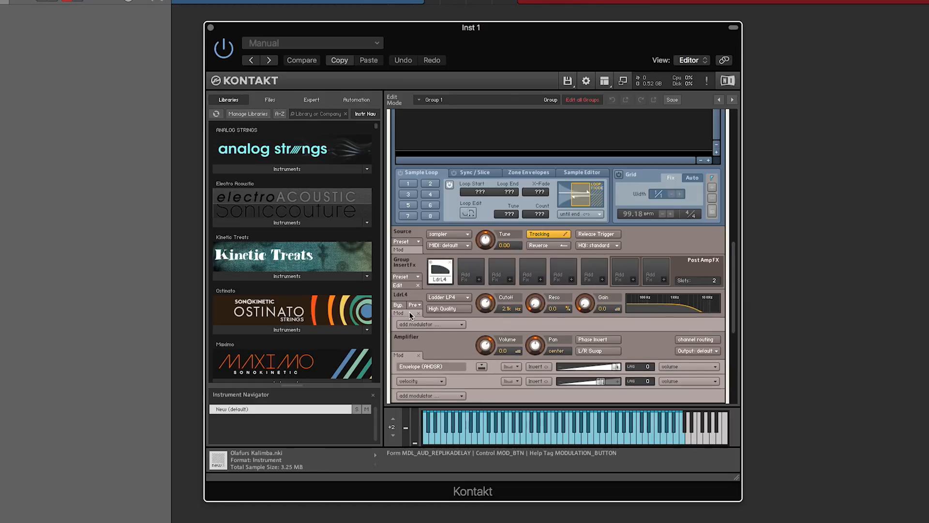
left_click(428, 324)
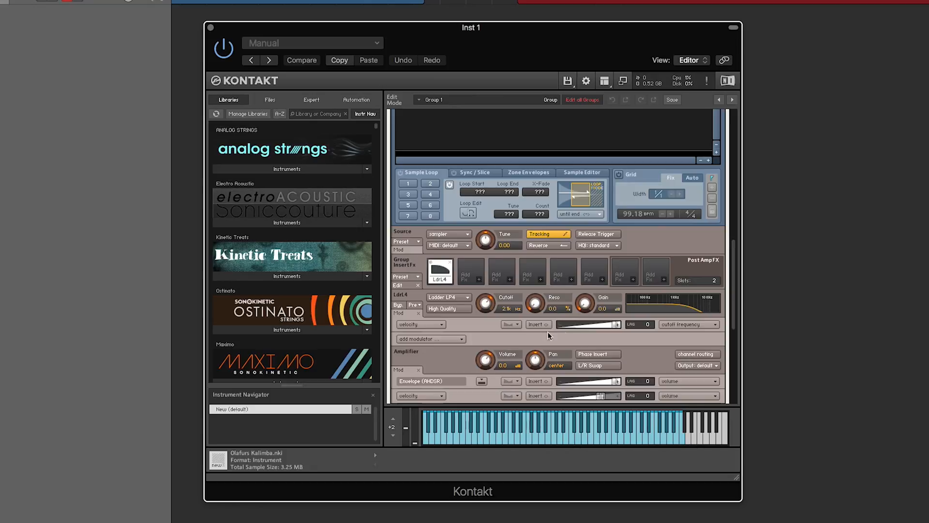
mouse_move(485, 306)
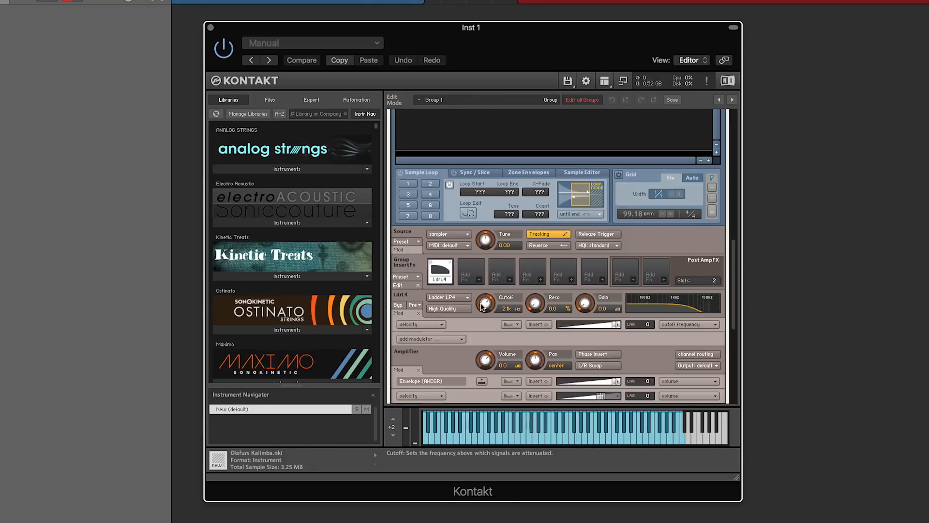
left_click_drag(486, 304, 483, 329)
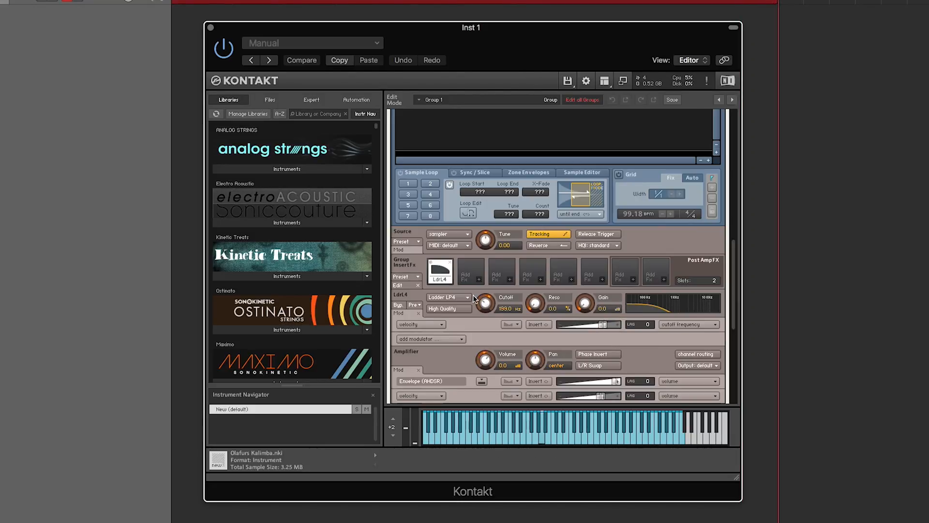
mouse_move(485, 303)
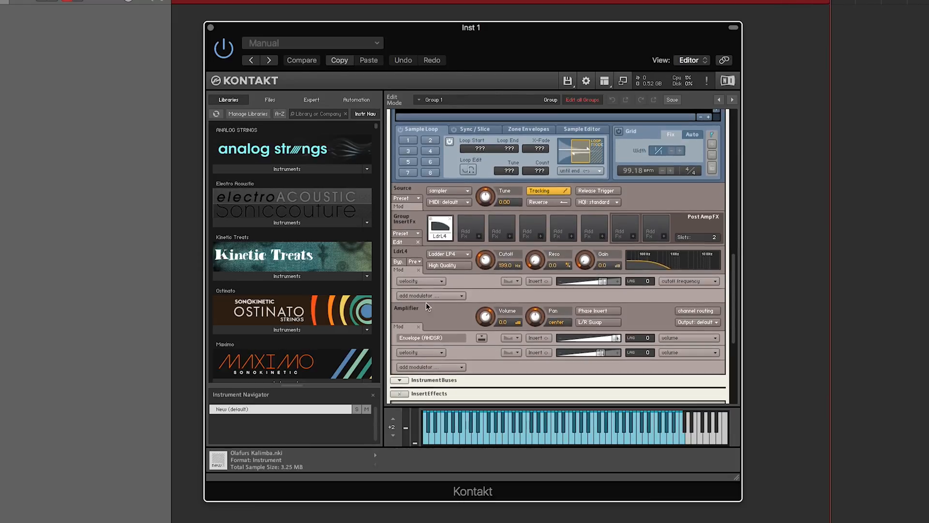
- Add mono aftertouch from External Sources as a cutoff modulator
left_click(428, 295)
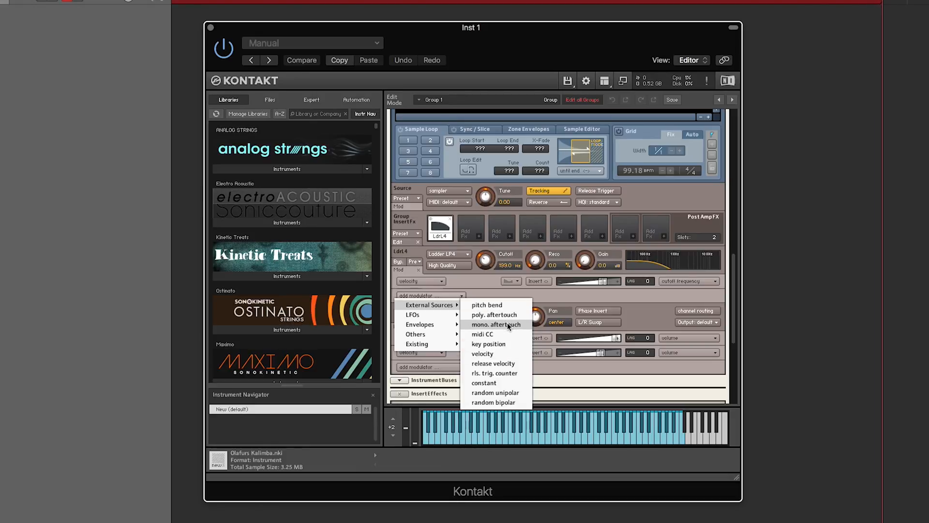
left_click(497, 324)
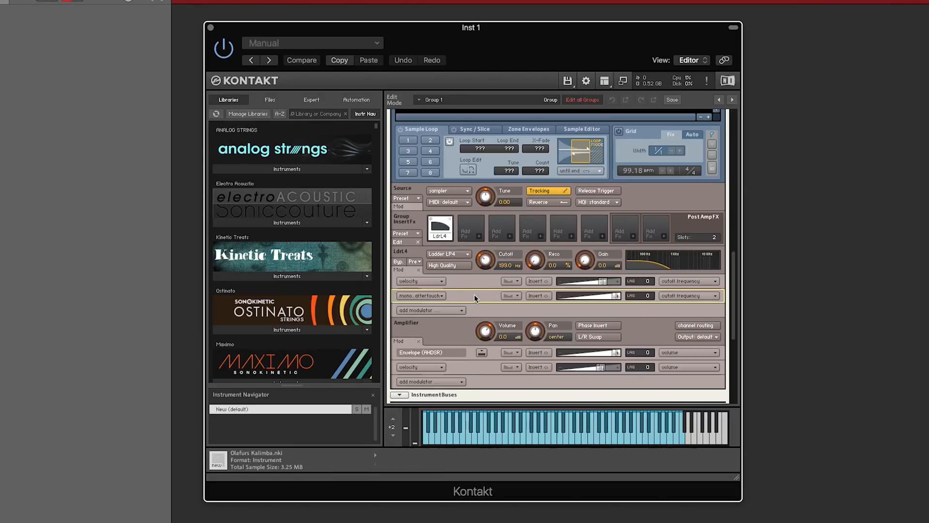
mouse_move(421, 295)
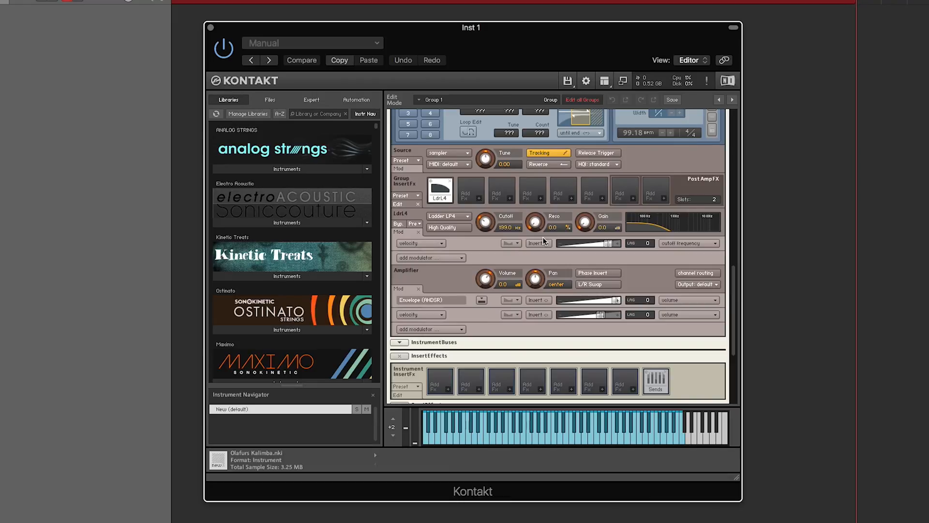
mouse_move(479, 255)
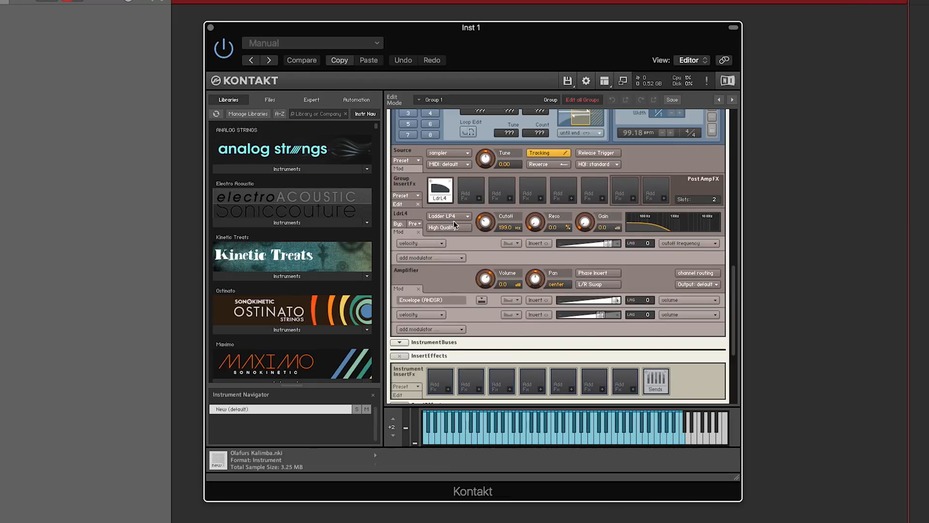
mouse_move(485, 222)
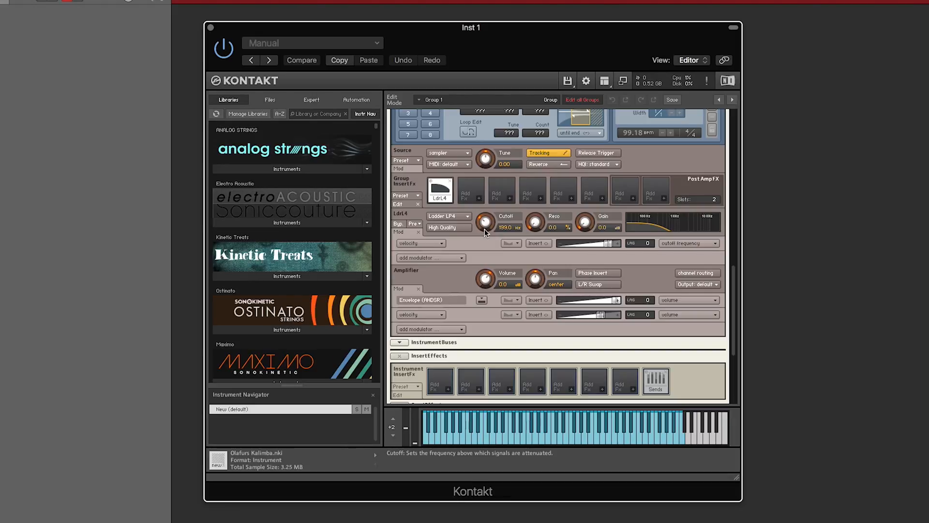
mouse_move(482, 245)
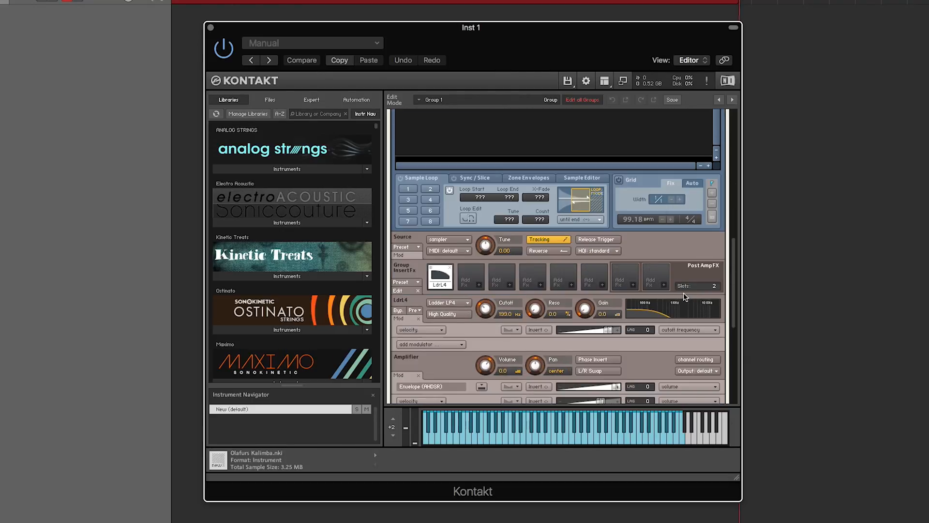
mouse_move(654, 298)
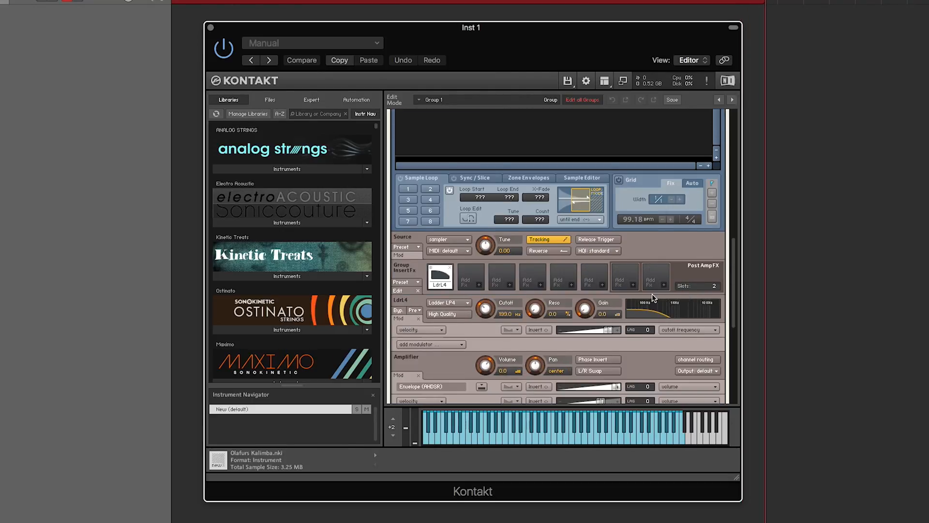